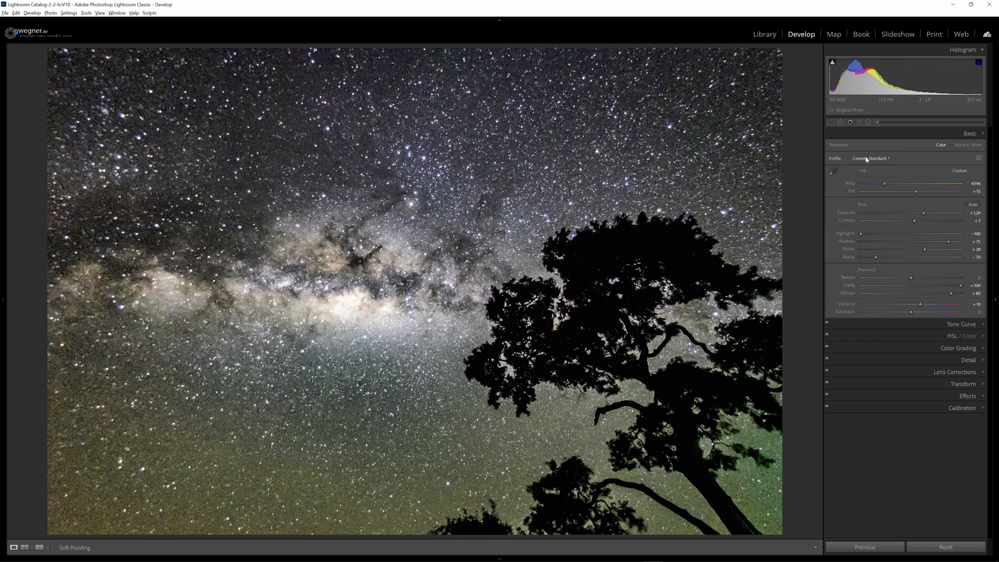
- Try the Adobe Standard, Adobe Color and Camera Neutral profiles on the Milky Way photo
left_click(871, 158)
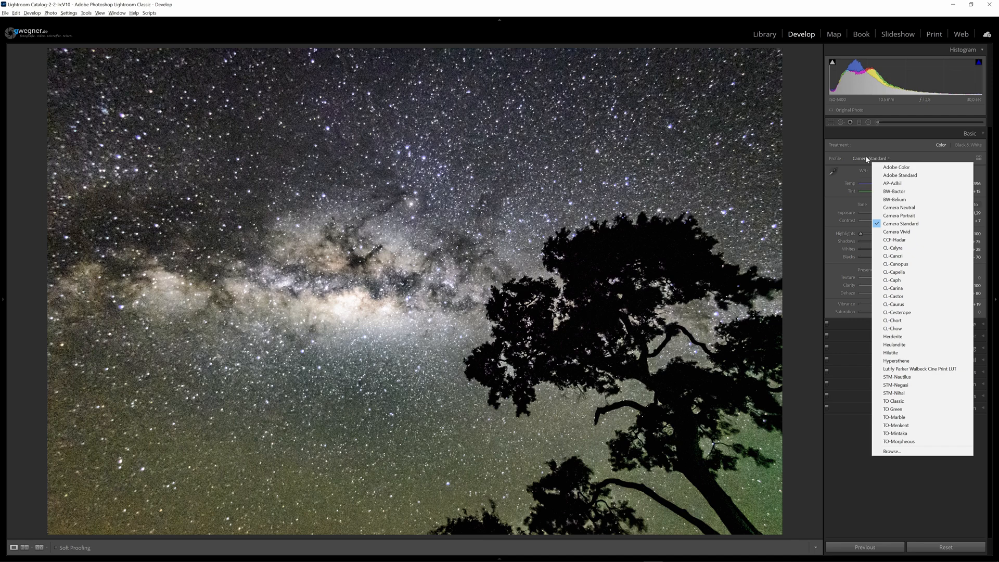
left_click(899, 175)
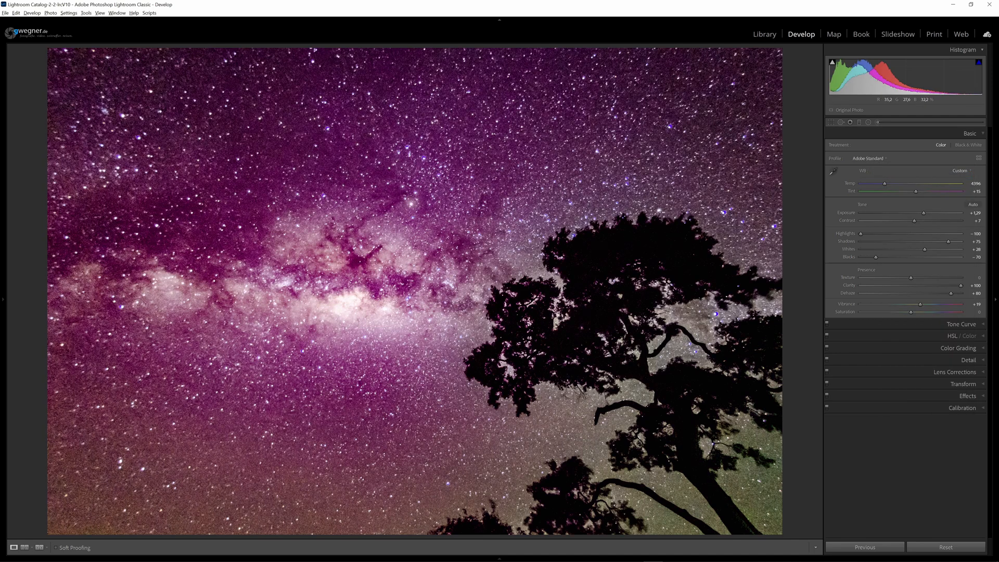
left_click(868, 158)
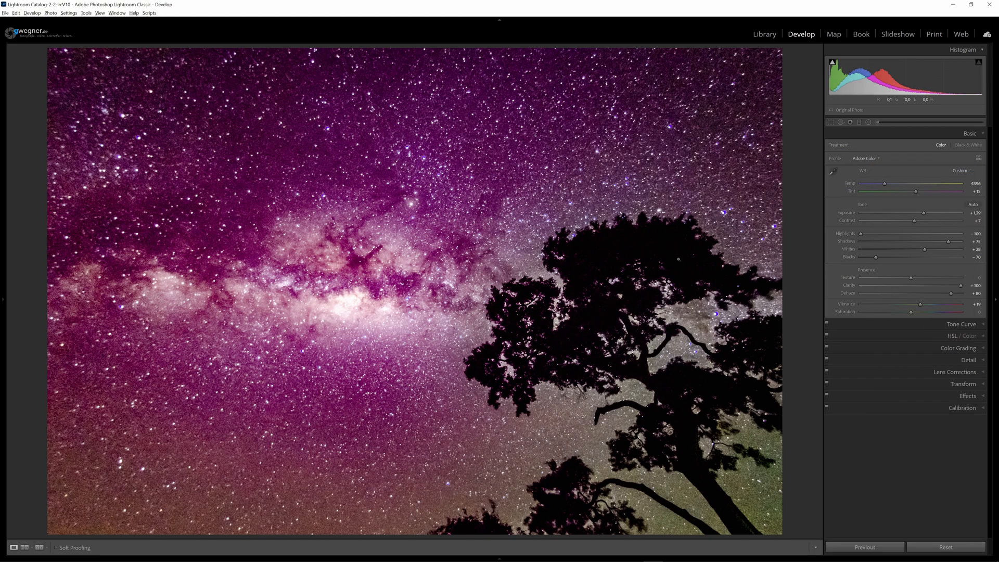
left_click(865, 158)
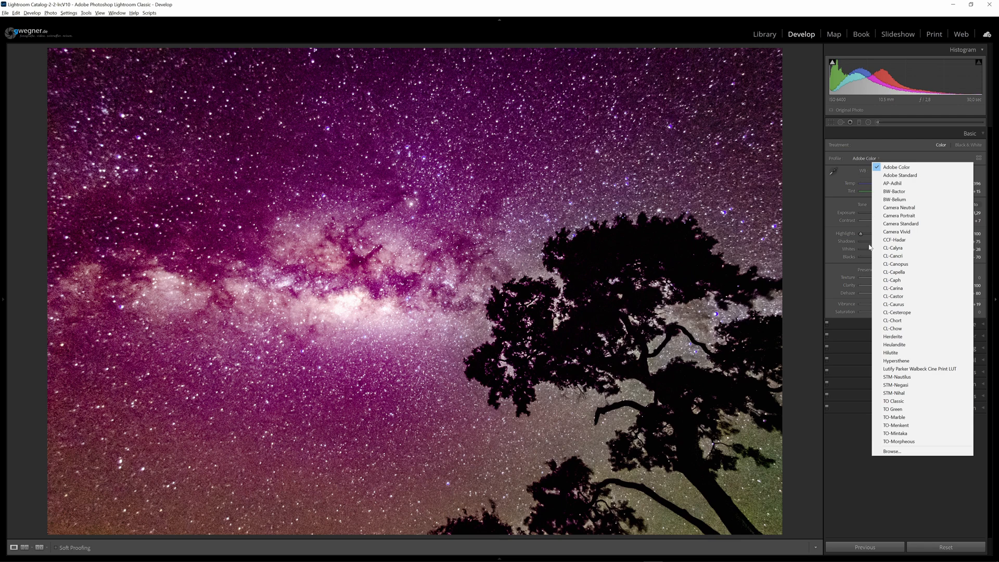
mouse_move(899, 207)
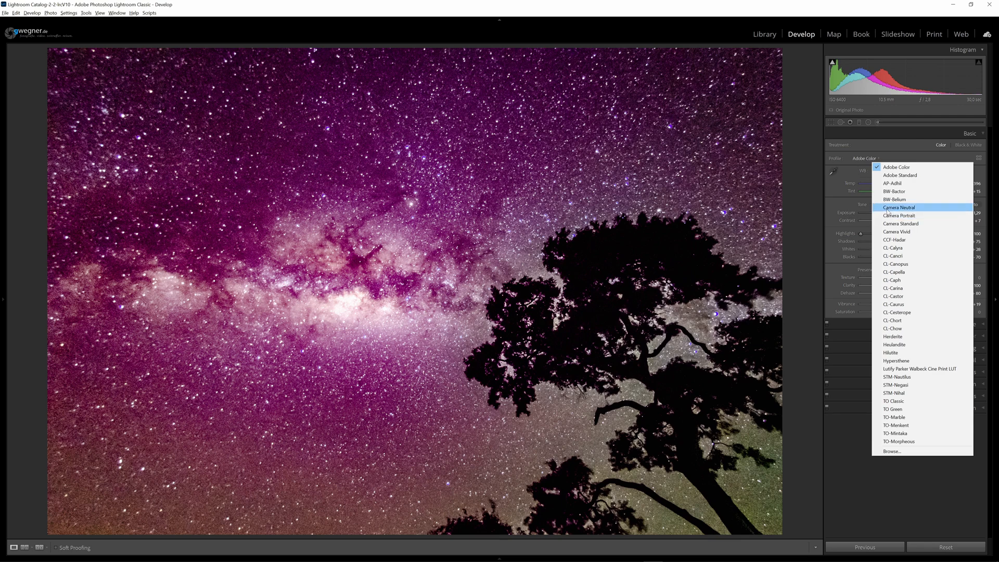
left_click(899, 207)
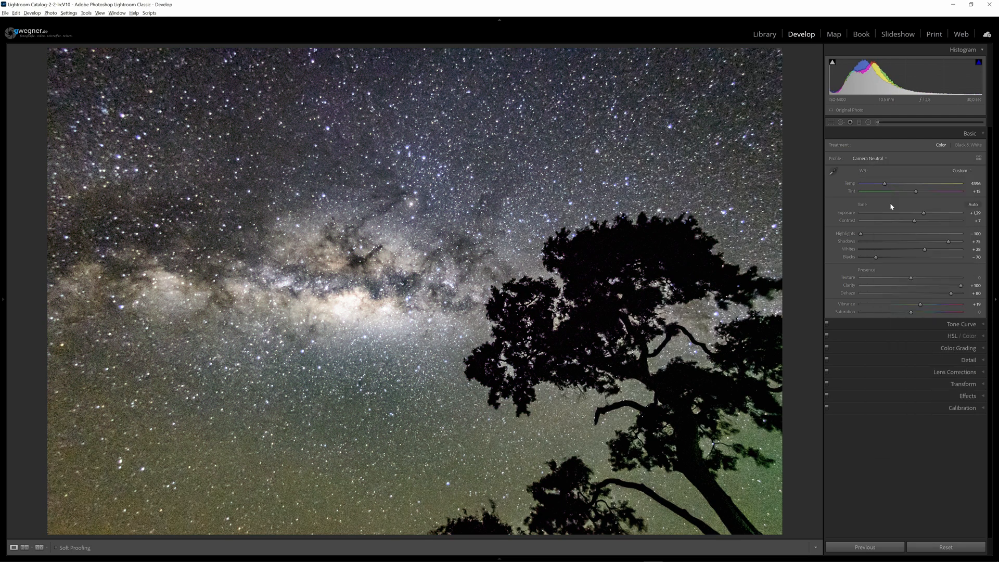
- Try Camera Vivid, then settle back on Adobe Standard with its magenta cast
left_click(868, 159)
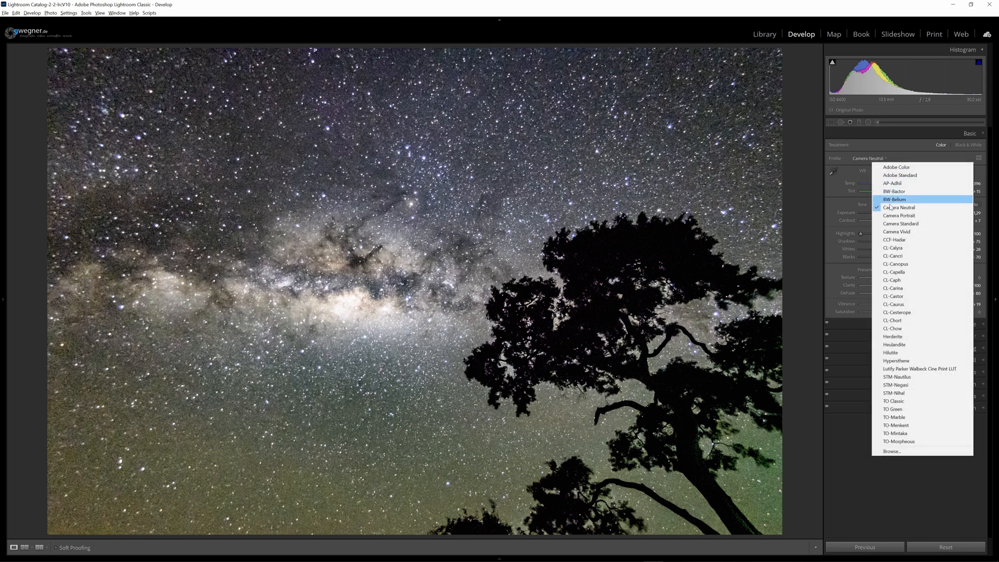
left_click(898, 231)
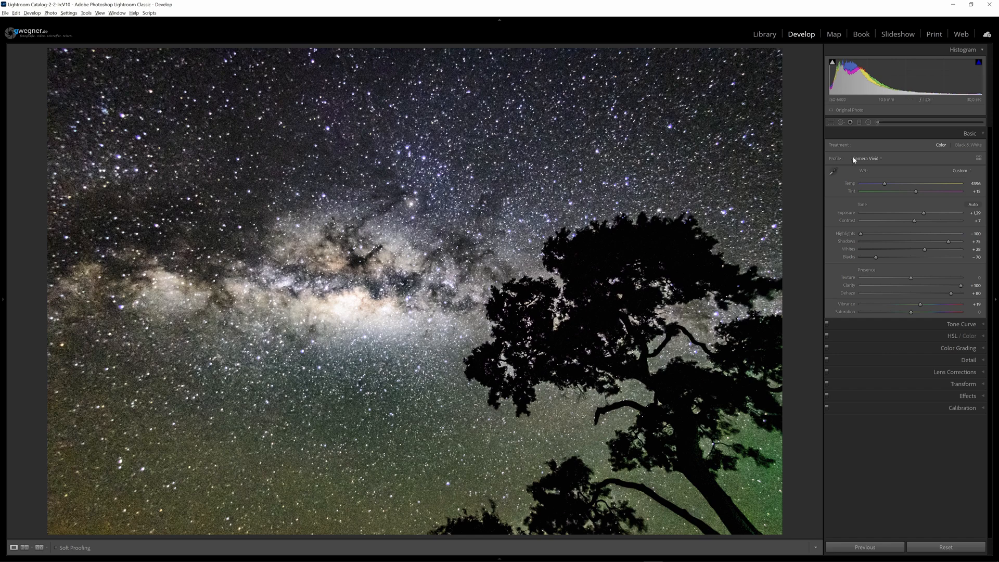
left_click(867, 158)
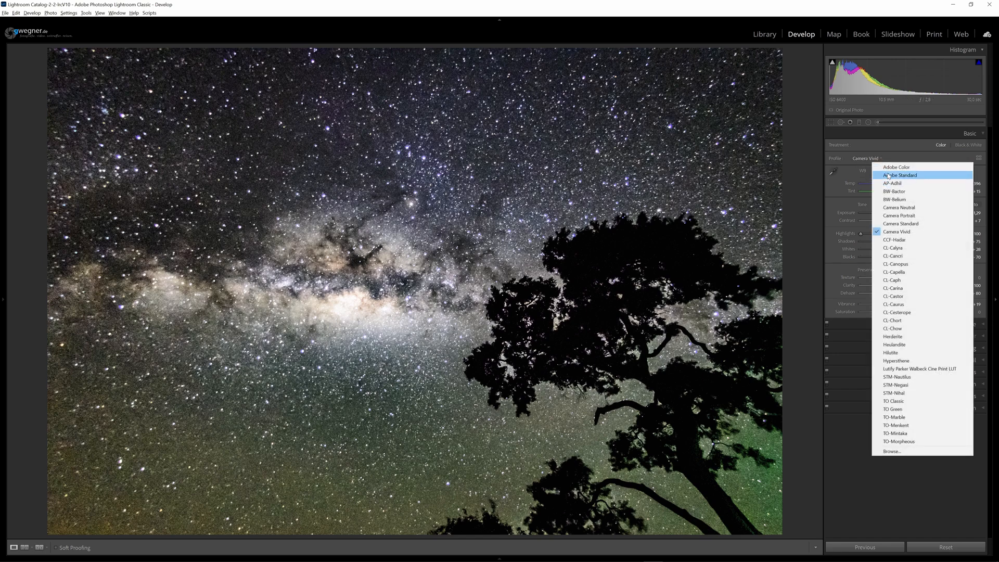
left_click(900, 175)
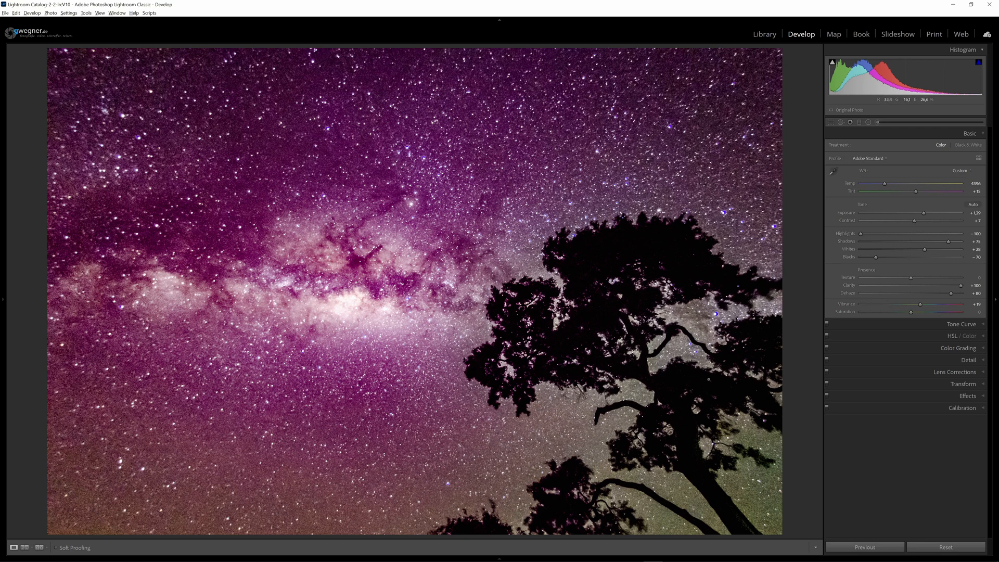
- Lower Dehaze to nearly zero and return the photo to the Camera Standard profile
left_click_drag(952, 292, 919, 292)
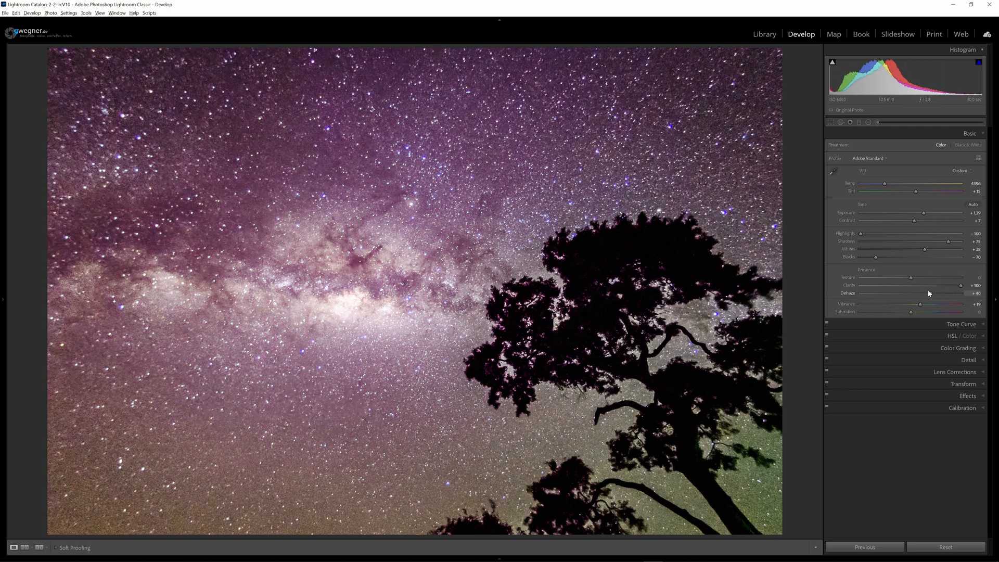
left_click_drag(962, 292, 935, 292)
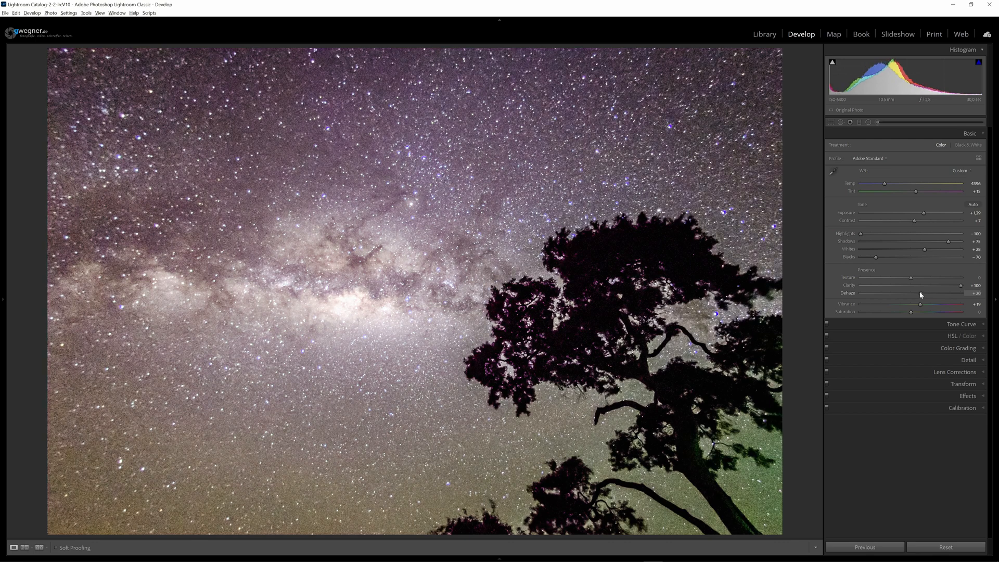
left_click_drag(959, 300, 920, 299)
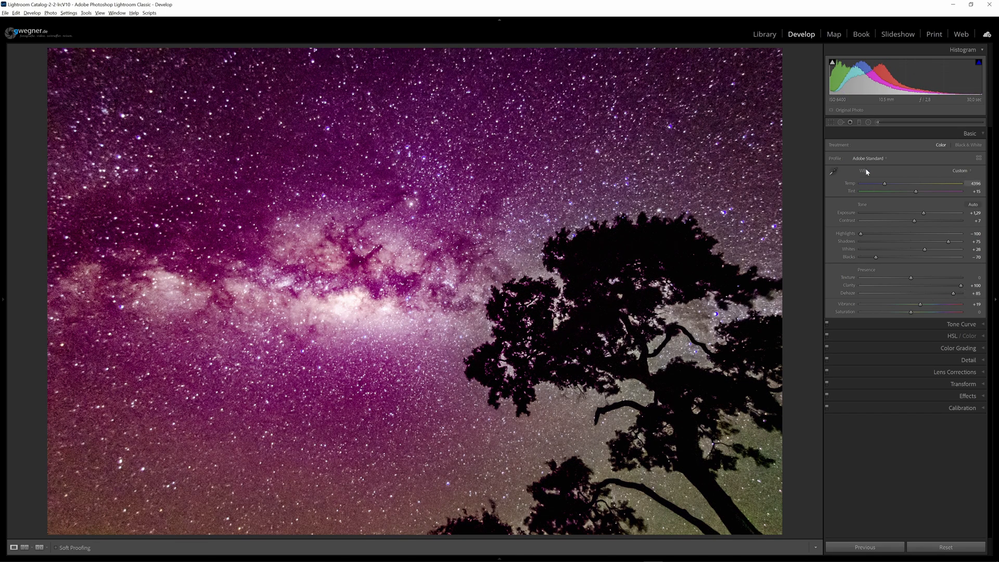
left_click(868, 159)
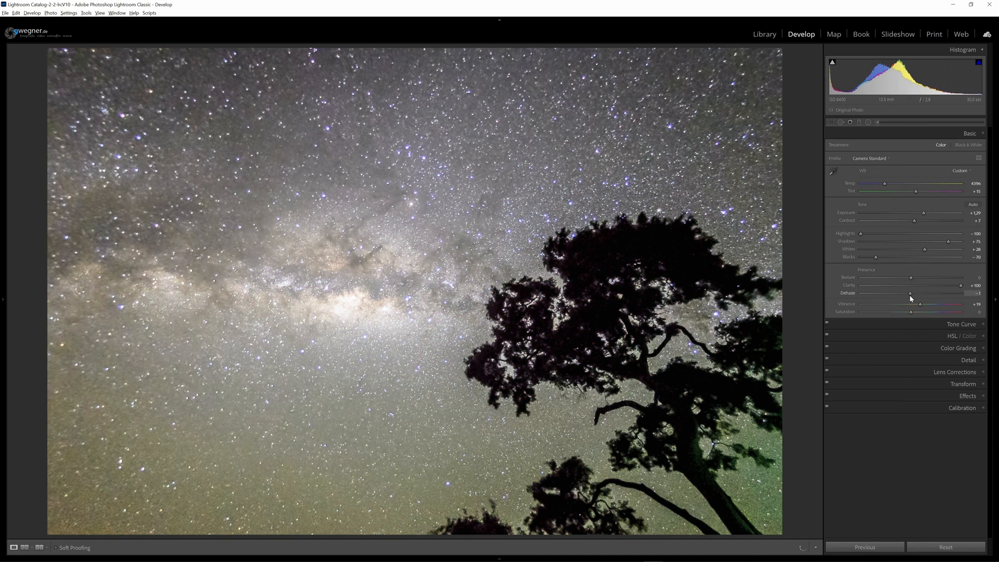
left_click_drag(911, 293, 949, 294)
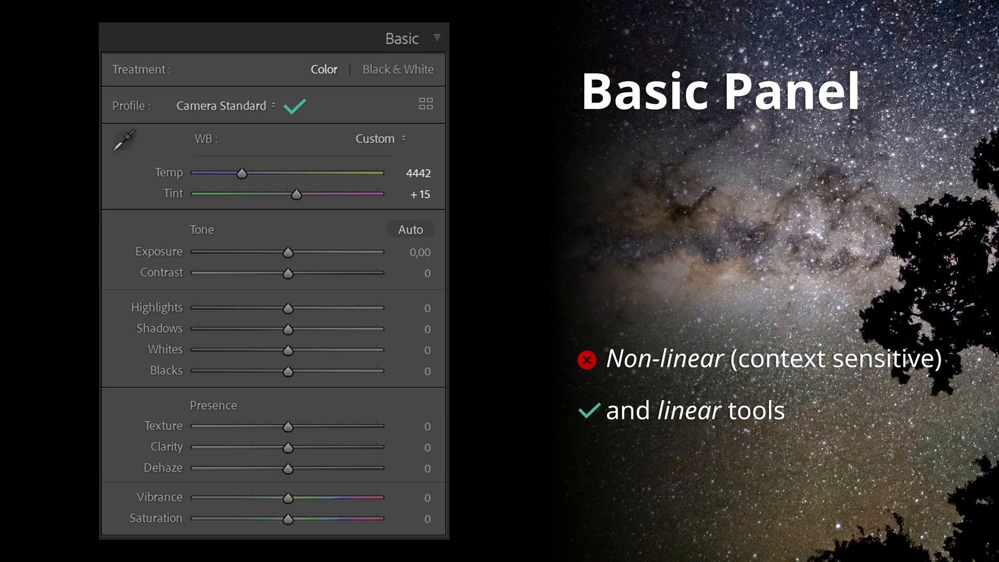
mouse_move(388, 180)
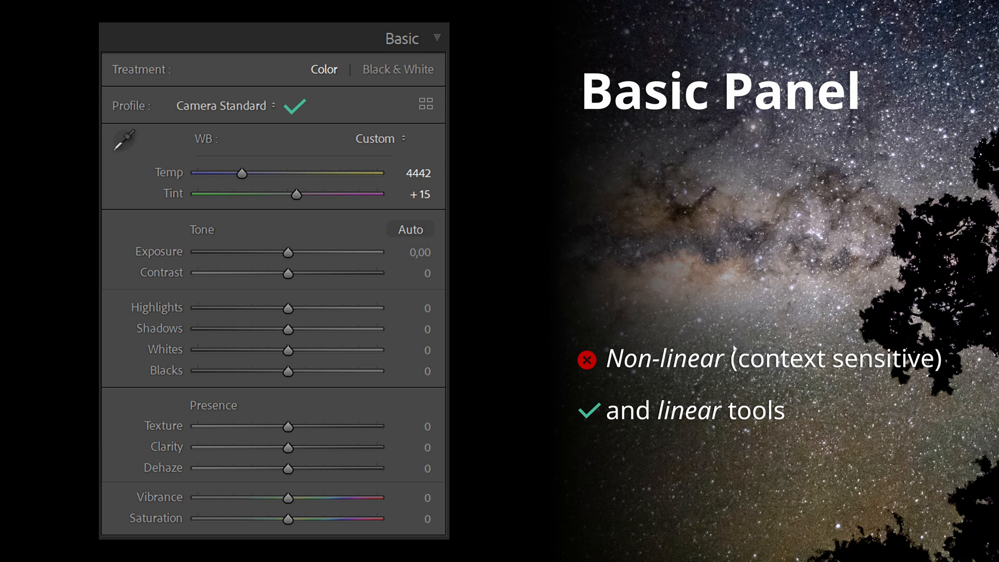
mouse_move(816, 379)
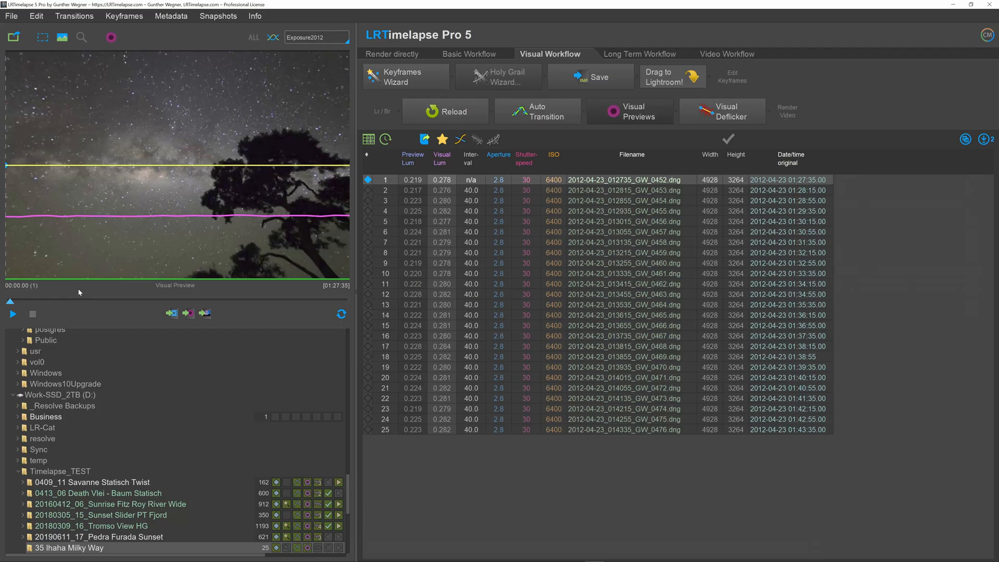
- Play the sequence's visual preview and stop it partway, around frame 9 of 25
left_click(12, 313)
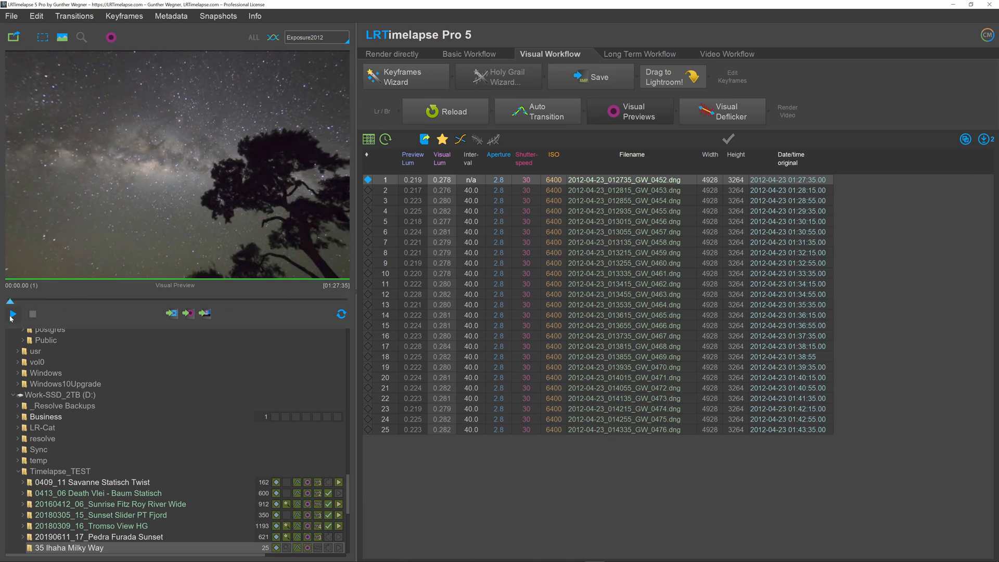
left_click(10, 315)
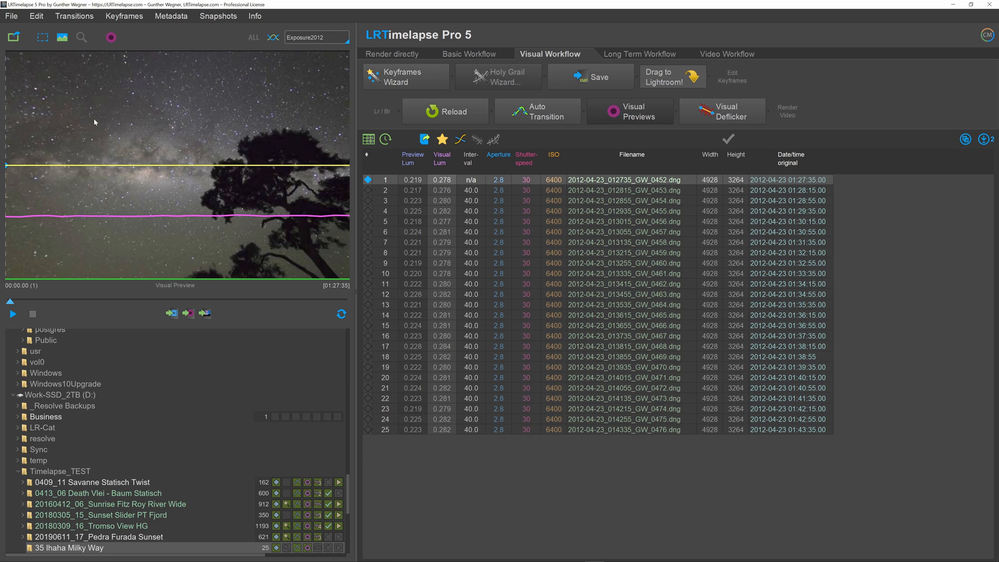
mouse_move(288, 228)
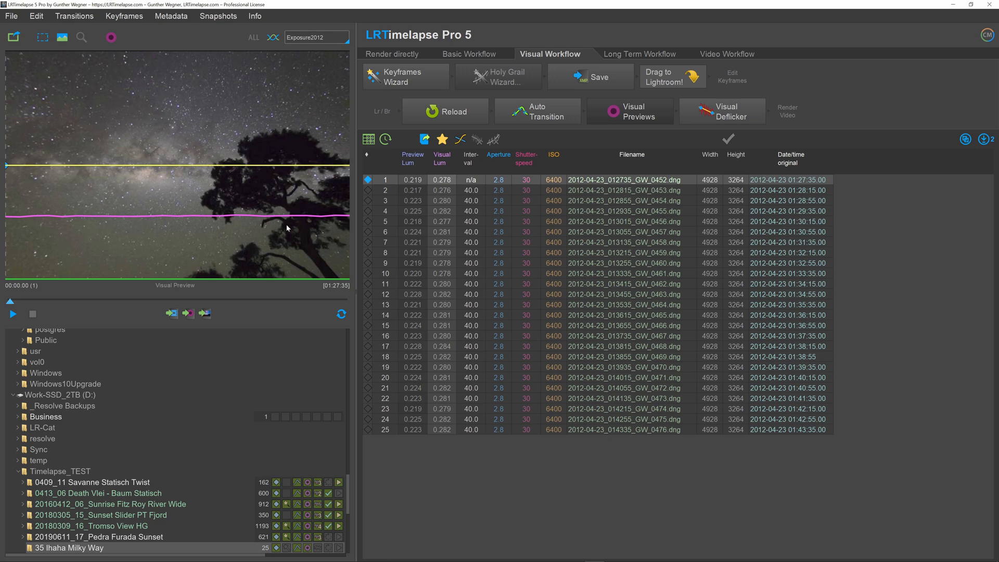
left_click(631, 264)
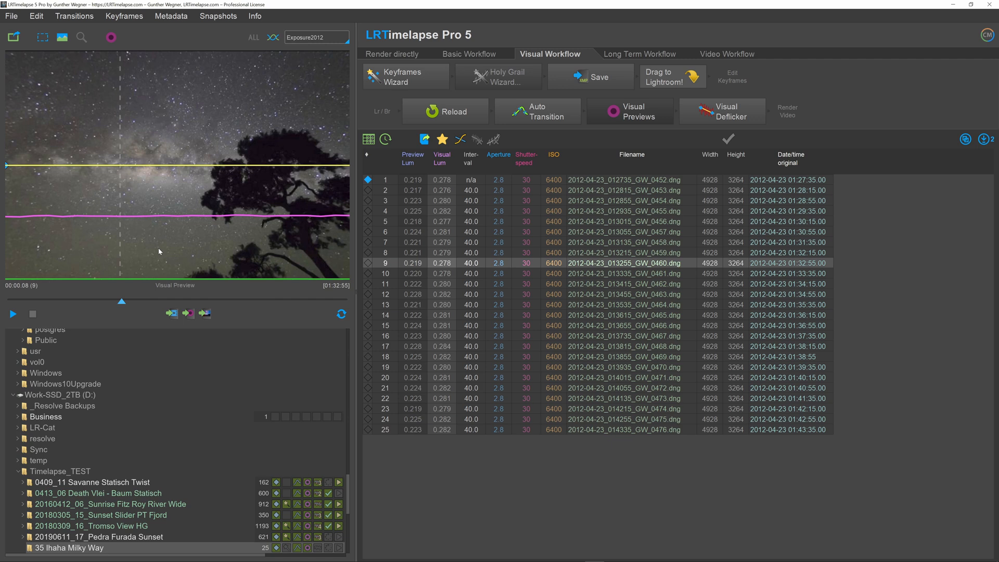
mouse_move(121, 252)
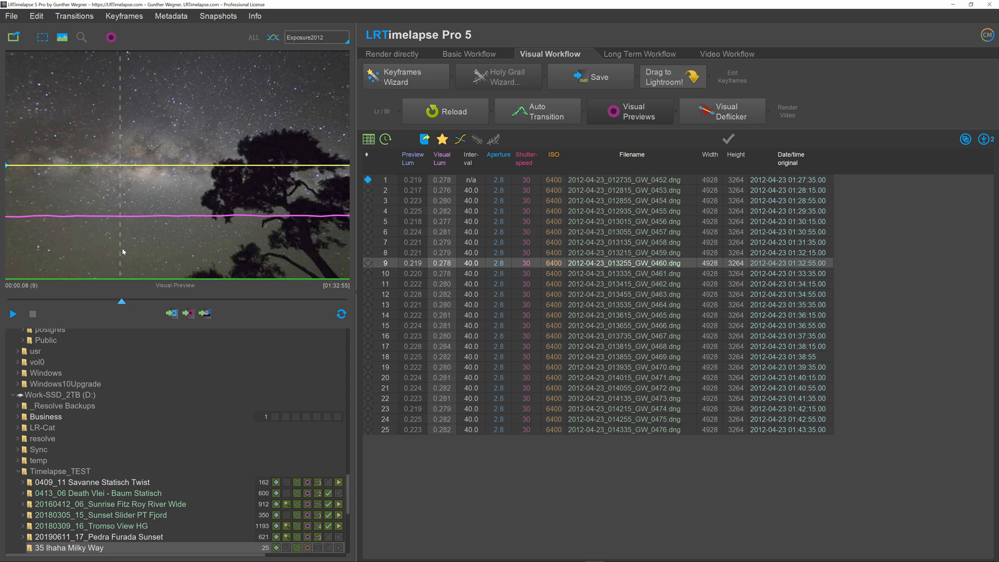
mouse_move(121, 245)
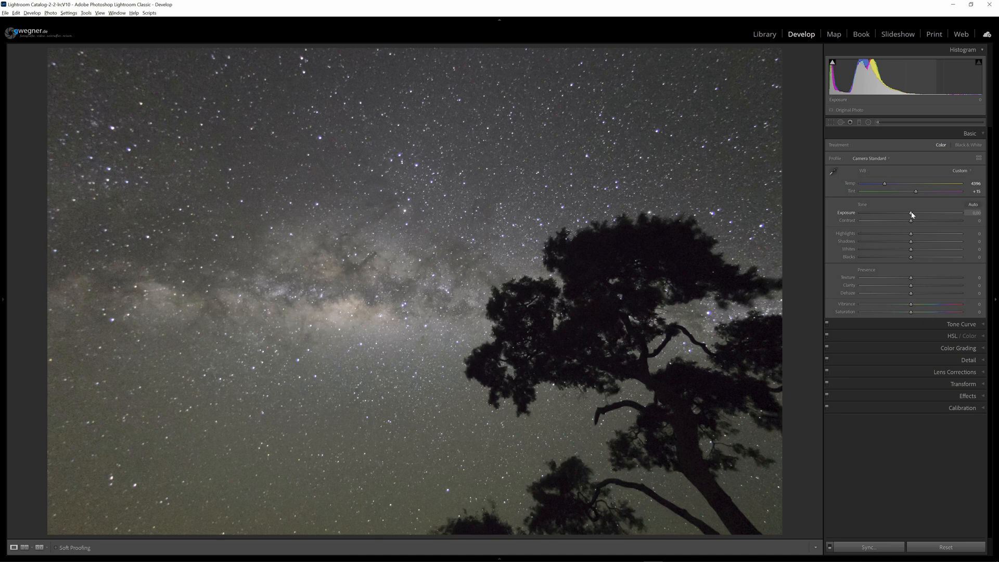
- Raise Exposure on the reset frame so the whole sky becomes much brighter
left_click_drag(896, 213, 928, 212)
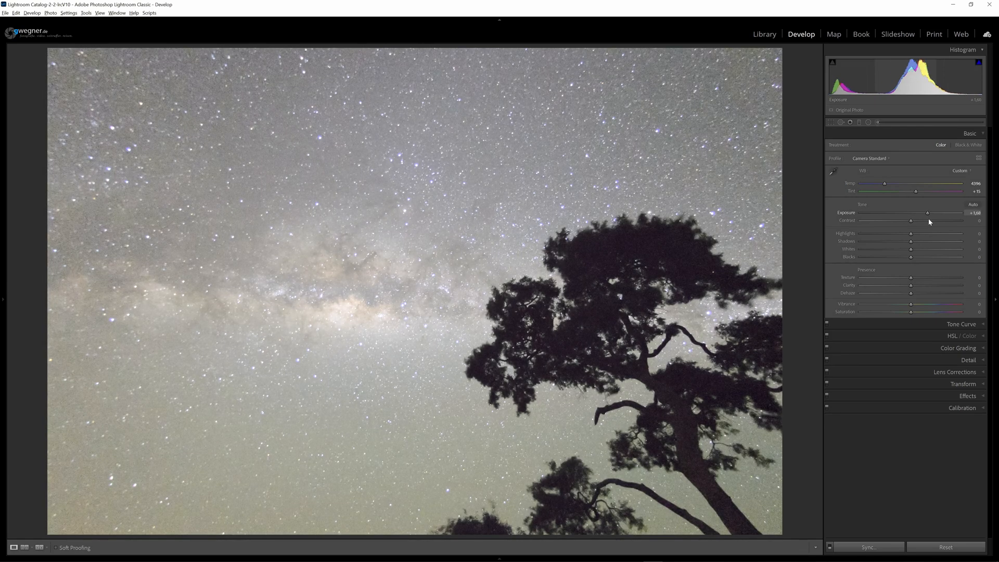
left_click_drag(928, 212, 931, 213)
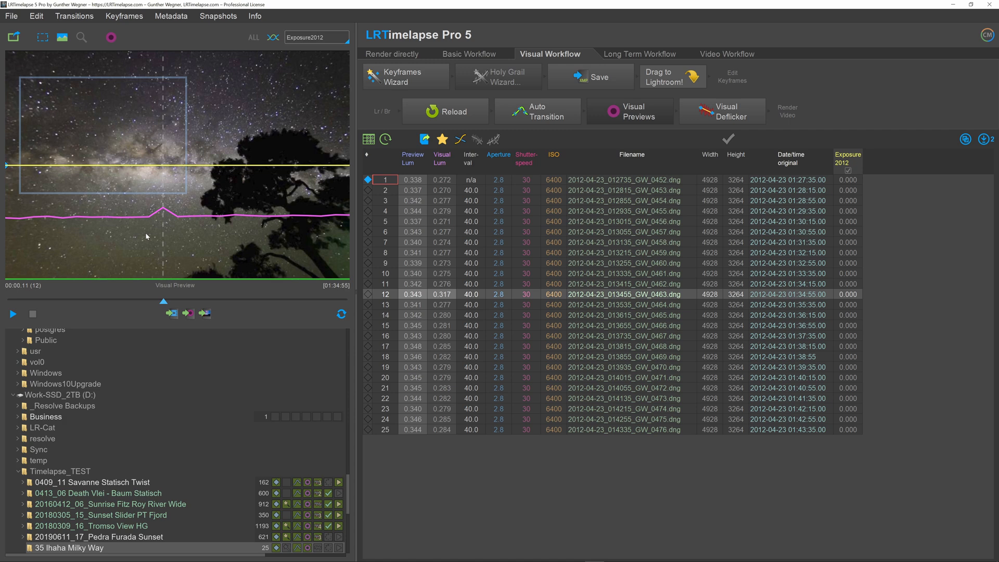
mouse_move(152, 231)
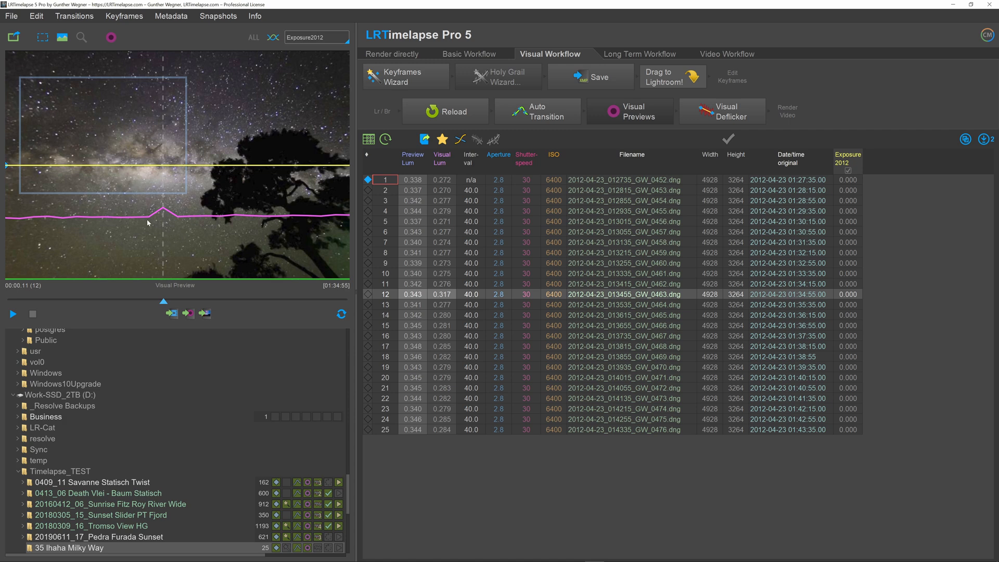
mouse_move(163, 208)
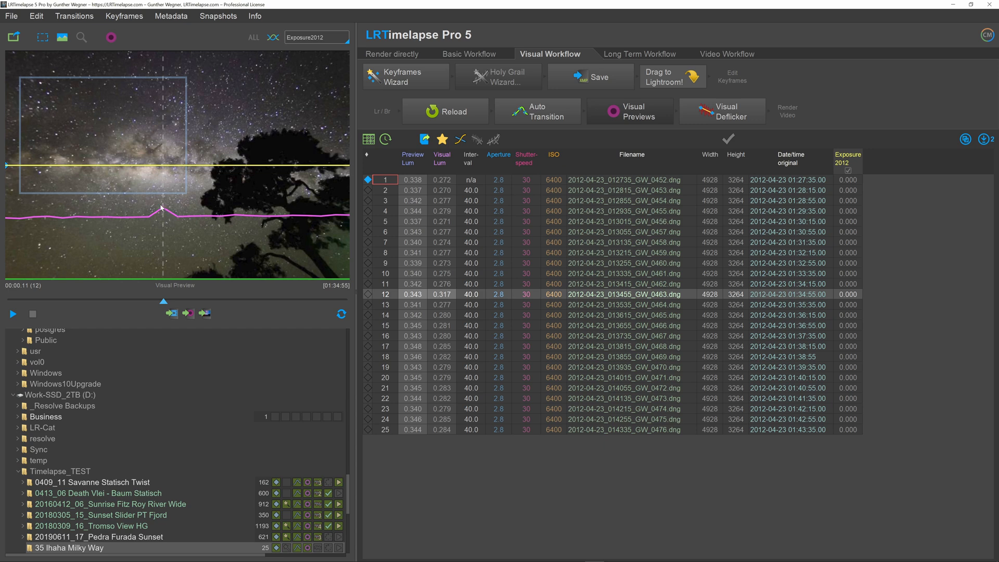
mouse_move(277, 243)
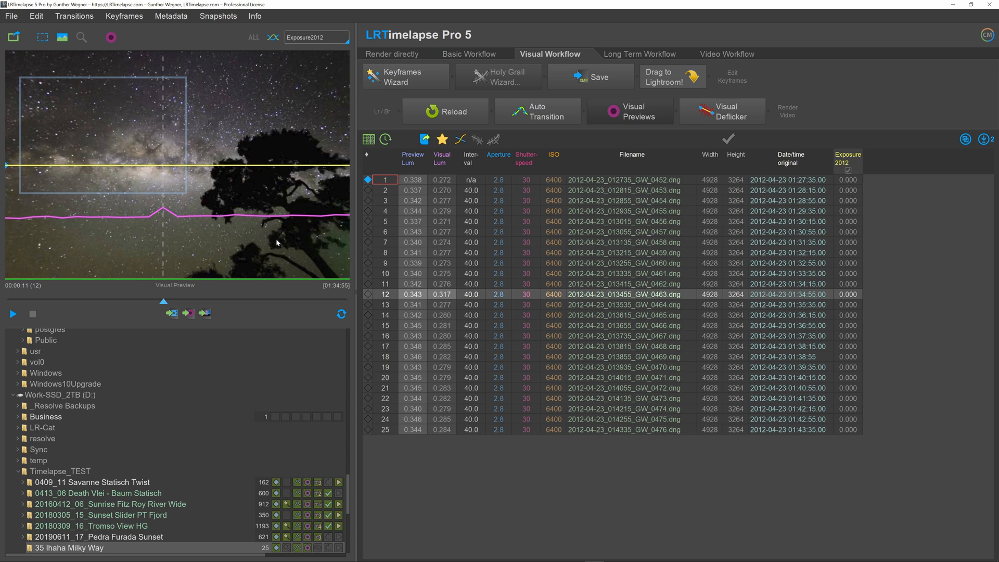
mouse_move(338, 275)
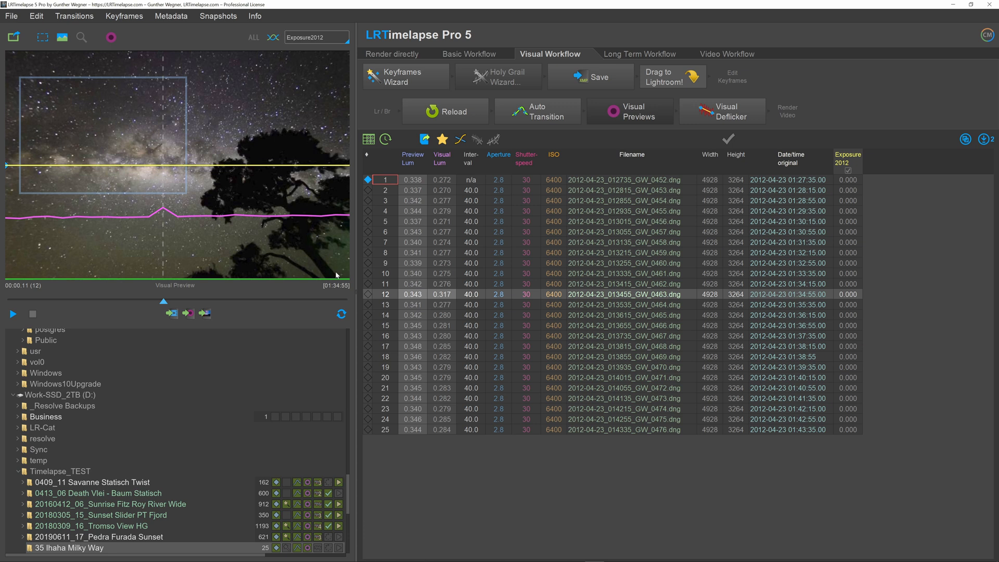
mouse_move(215, 231)
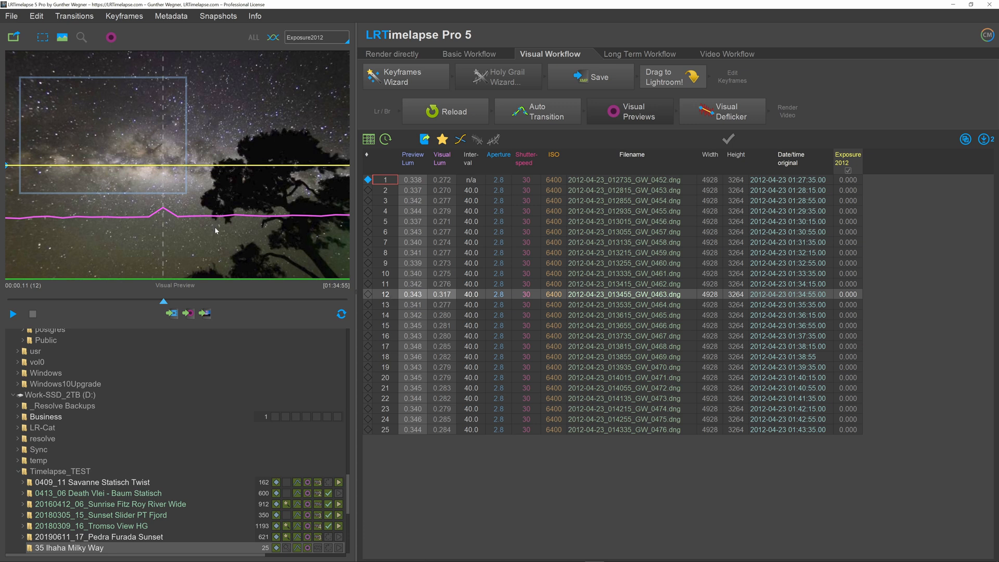
mouse_move(168, 310)
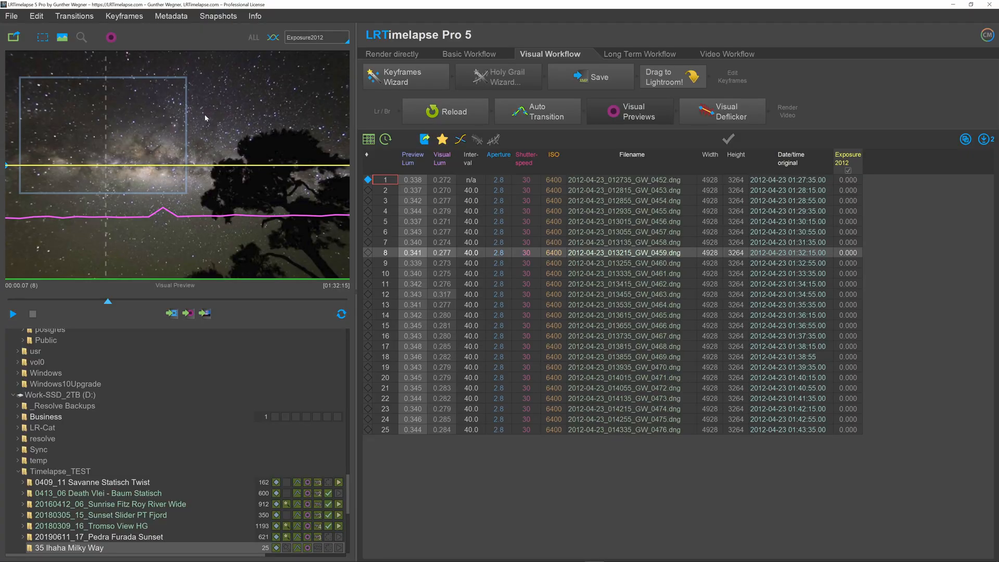
mouse_move(225, 371)
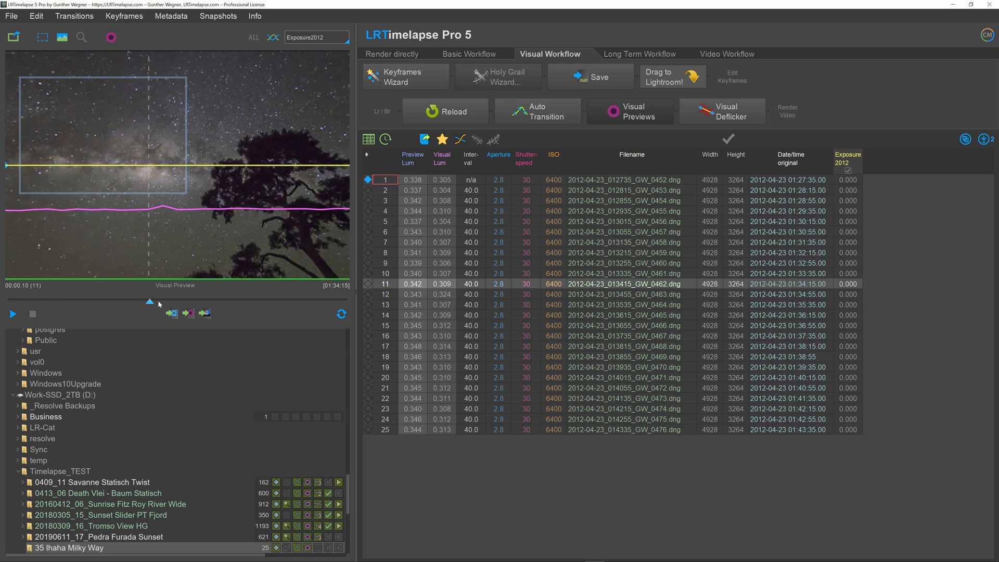
mouse_move(150, 306)
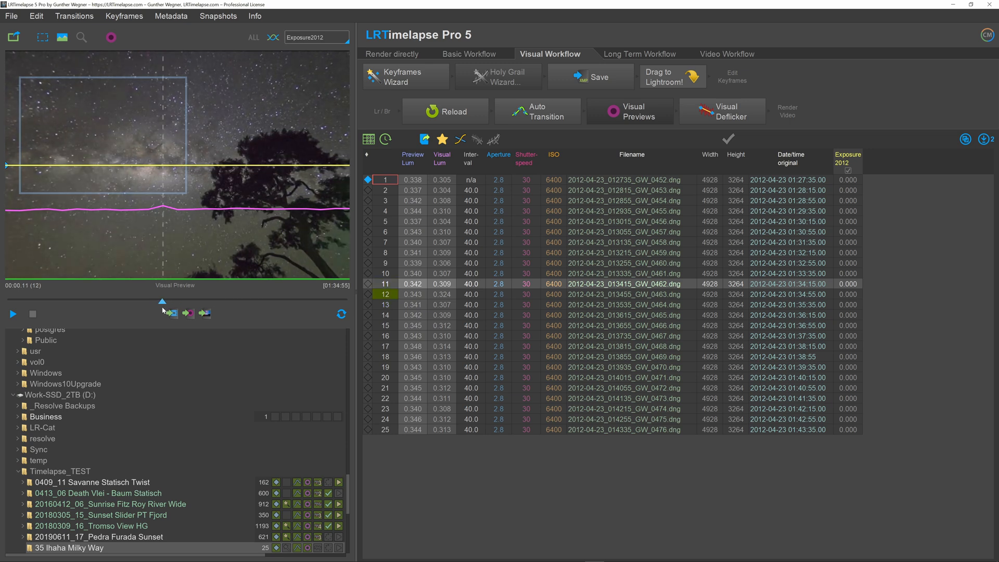
- Step the preview forward through frames 12 and 13 to inspect the slight bump
left_click(187, 314)
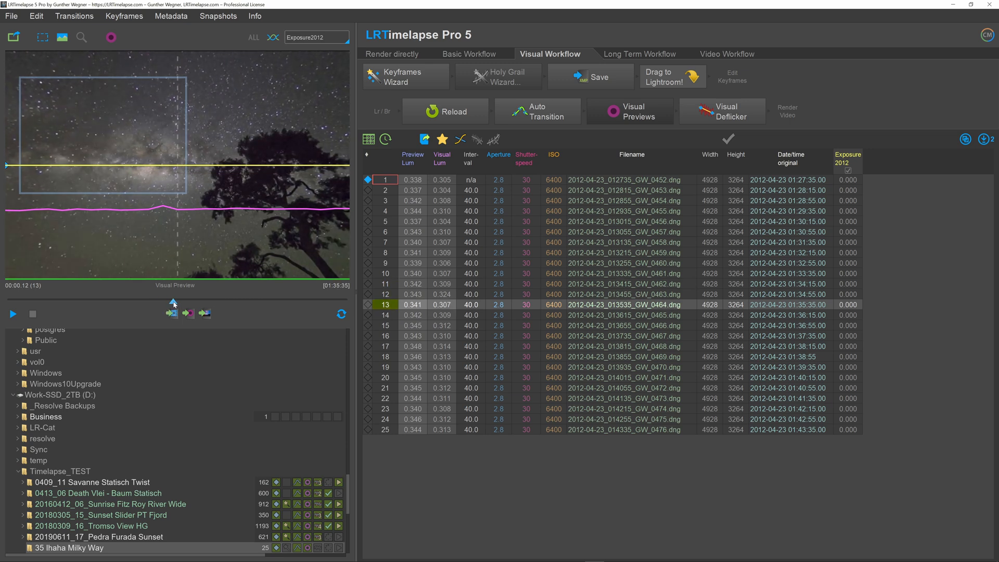
left_click(169, 304)
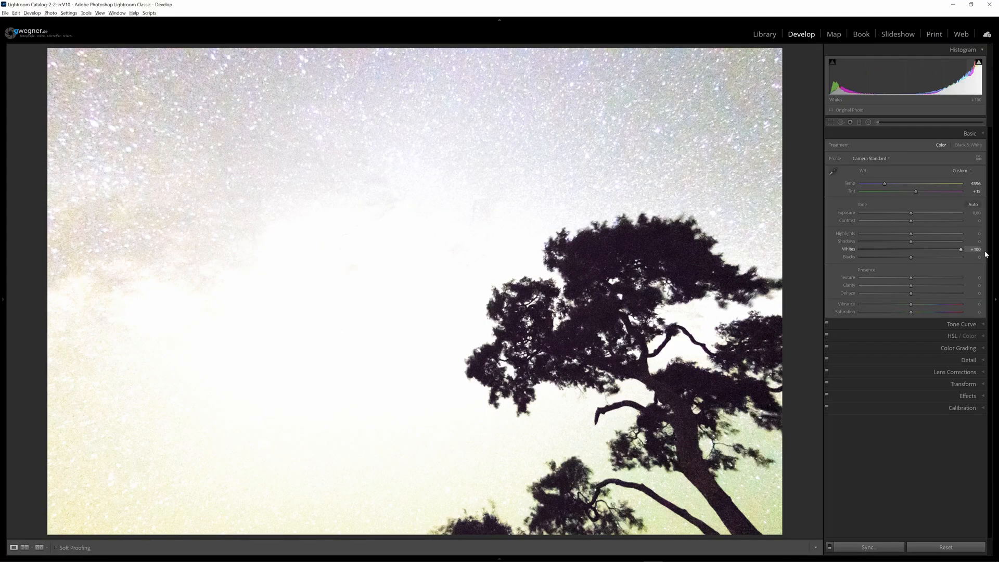
- Crush Blacks to -100 and bring Whites from +100 back to about +53
left_click_drag(912, 257, 860, 257)
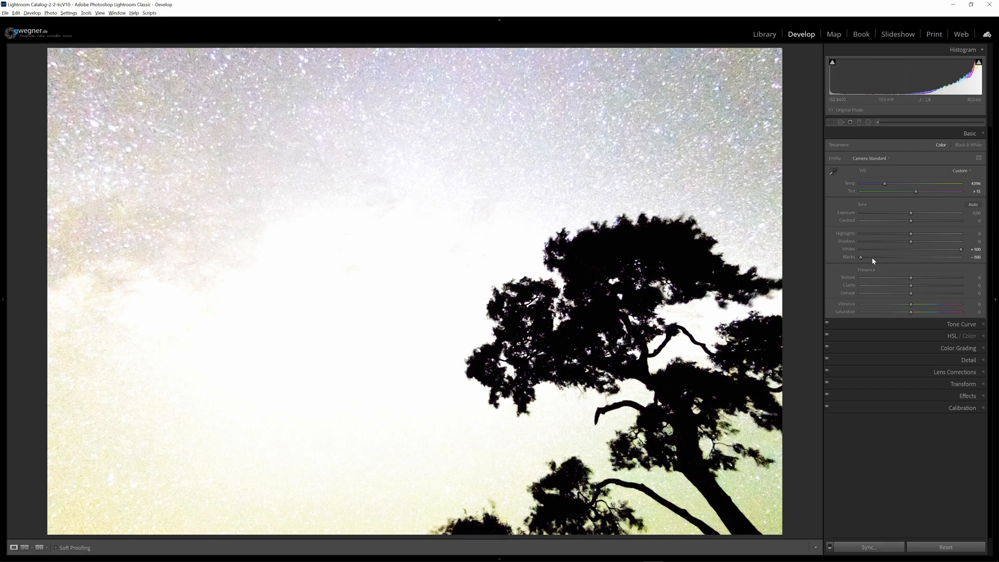
left_click_drag(961, 249, 925, 249)
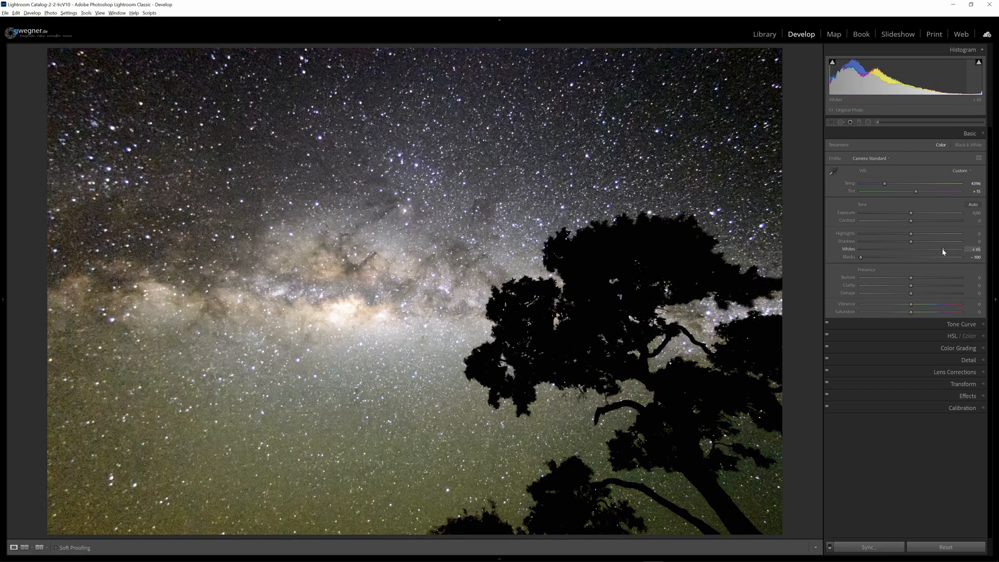
left_click_drag(950, 249, 942, 248)
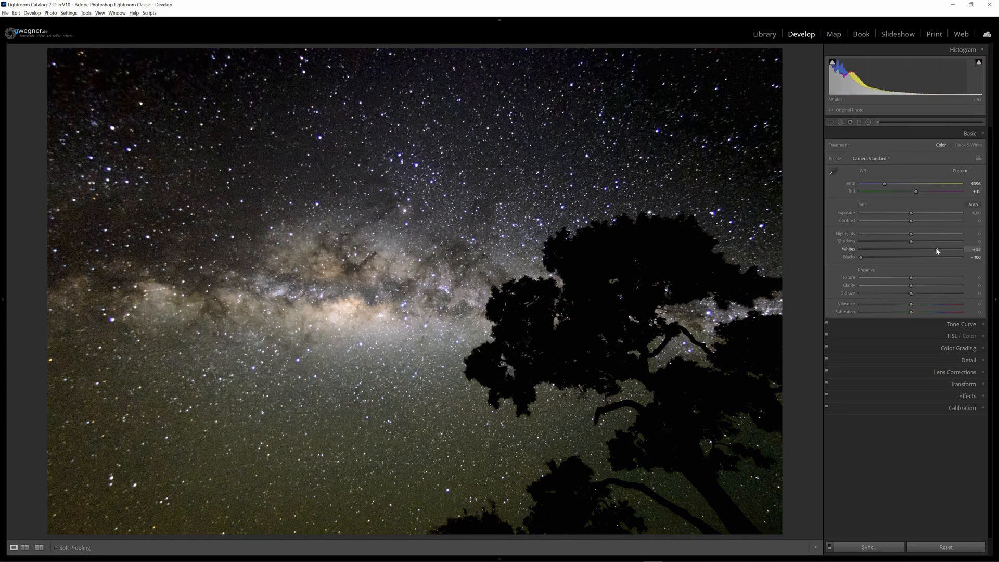
left_click_drag(952, 249, 947, 249)
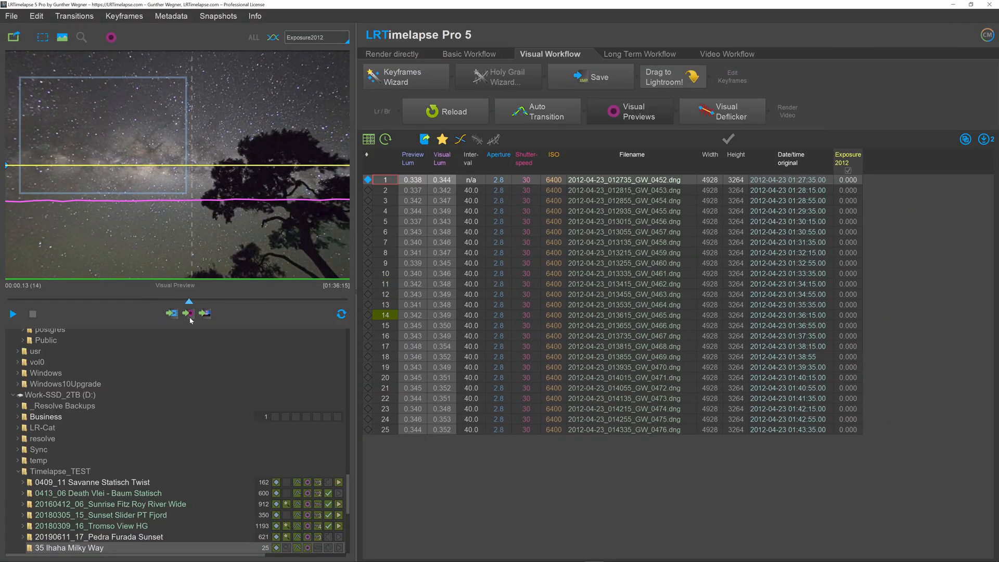
- Increase Clarity on the Milky Way frame and step the preview to reveal the frame 12 spike
left_click(171, 313)
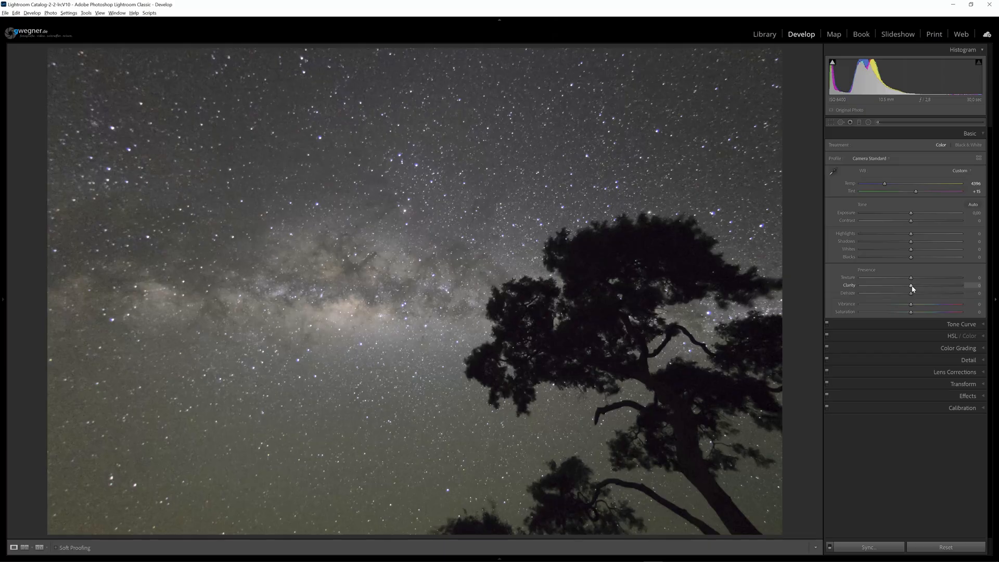
left_click_drag(912, 285, 945, 286)
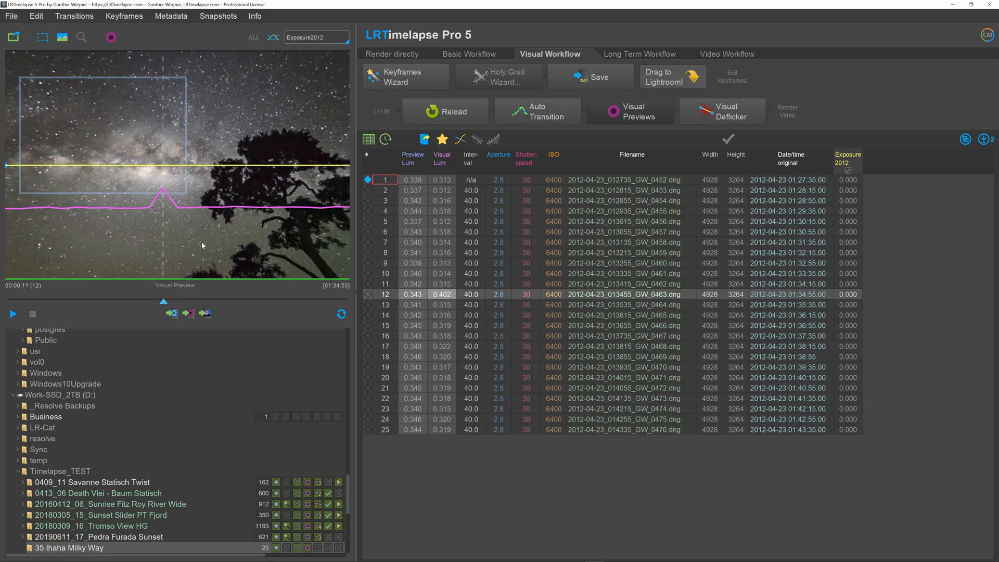
left_click(187, 313)
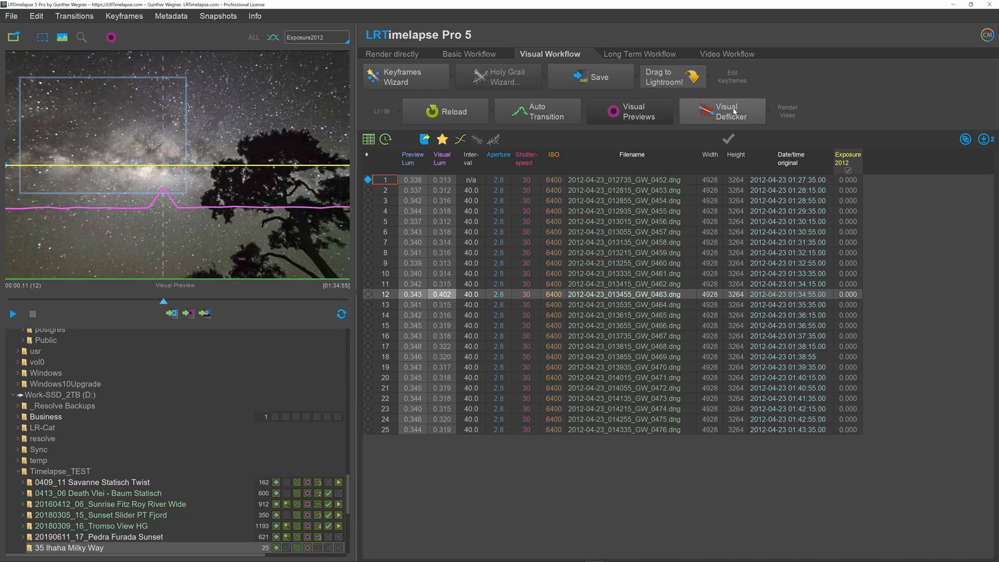
- Run Visual Deflicker with defaults, adding corrections such as −0.119 at frame 12
left_click(723, 111)
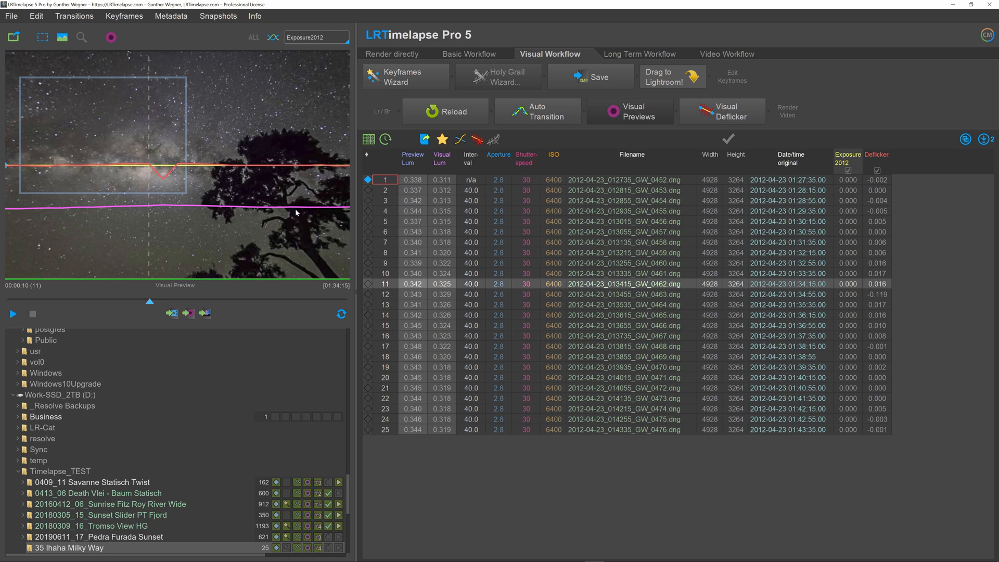
mouse_move(92, 201)
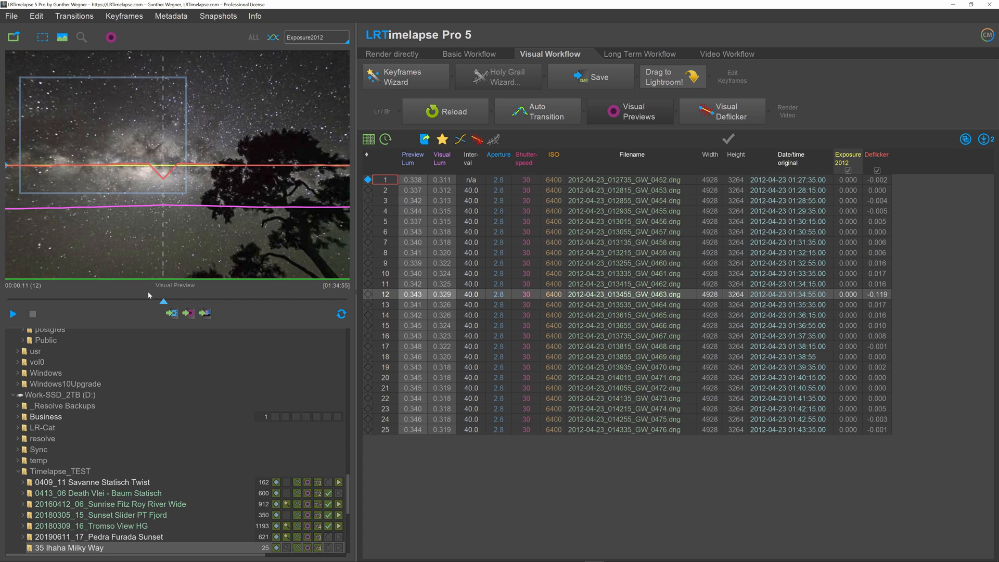
mouse_move(146, 267)
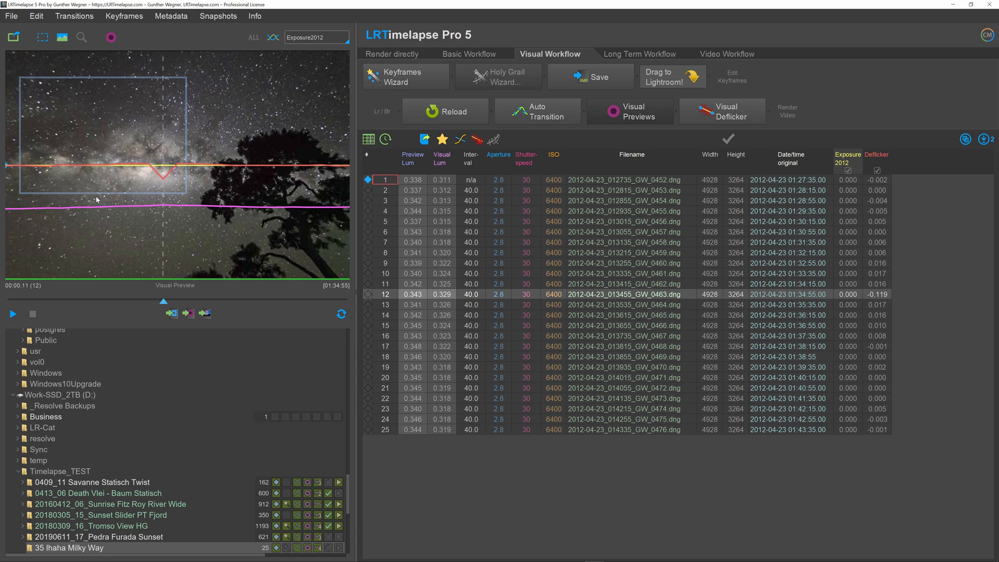
mouse_move(91, 175)
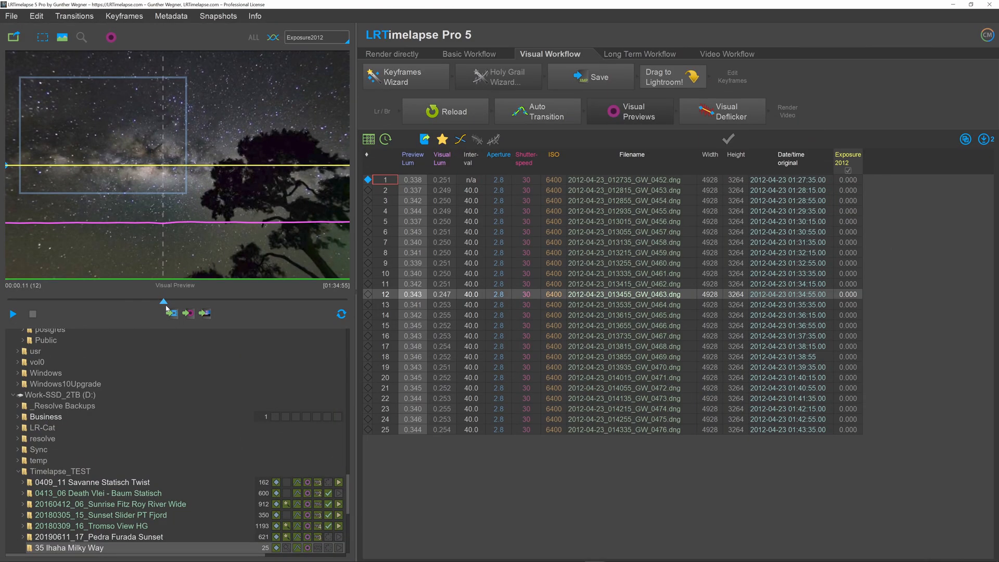
mouse_move(164, 302)
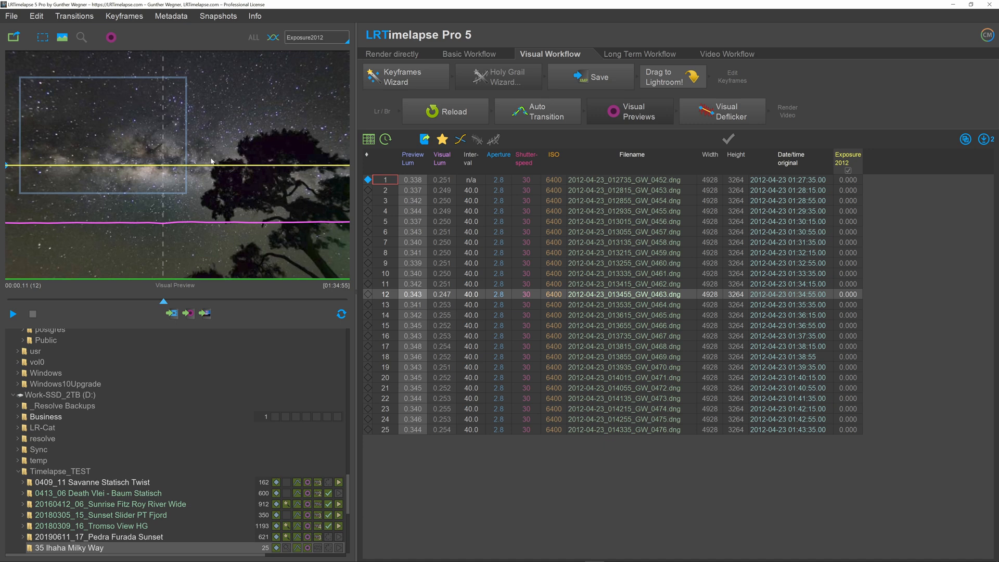
mouse_move(163, 305)
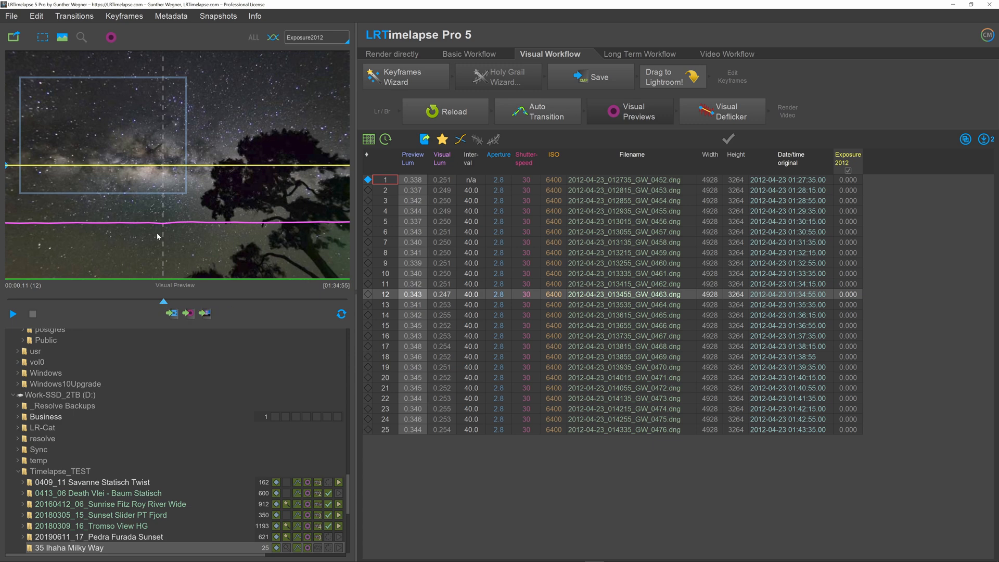
mouse_move(145, 174)
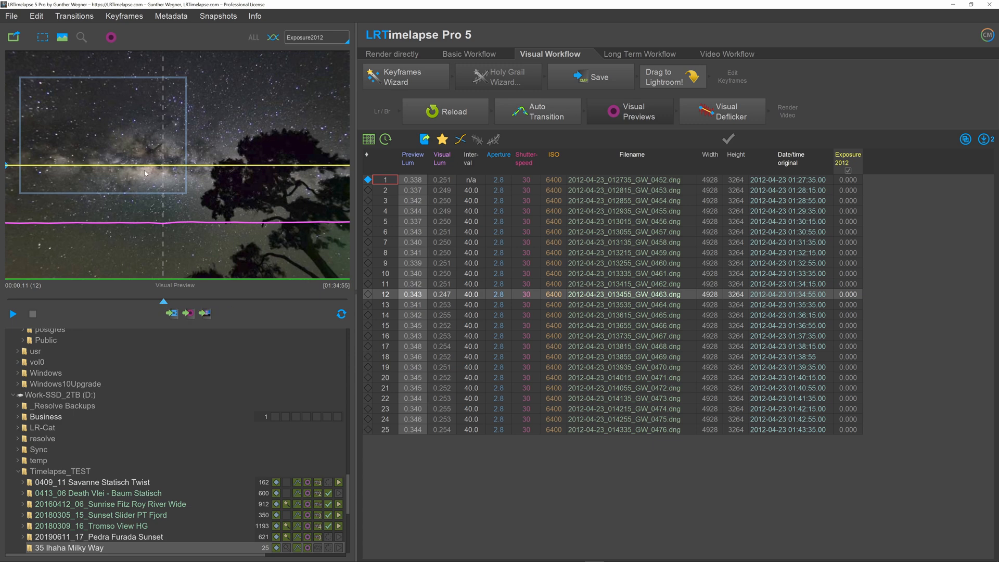
mouse_move(158, 179)
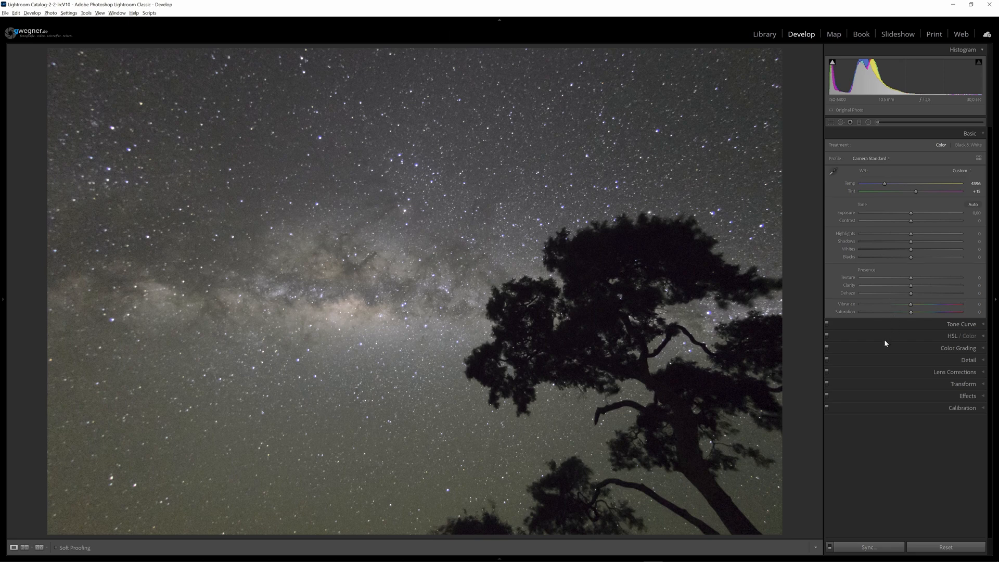
mouse_move(888, 341)
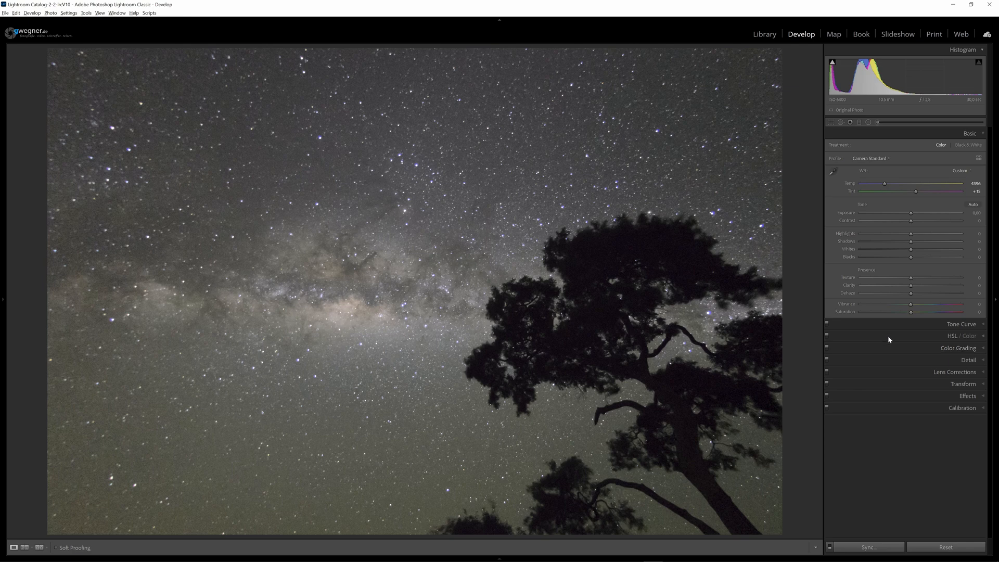
mouse_move(891, 339)
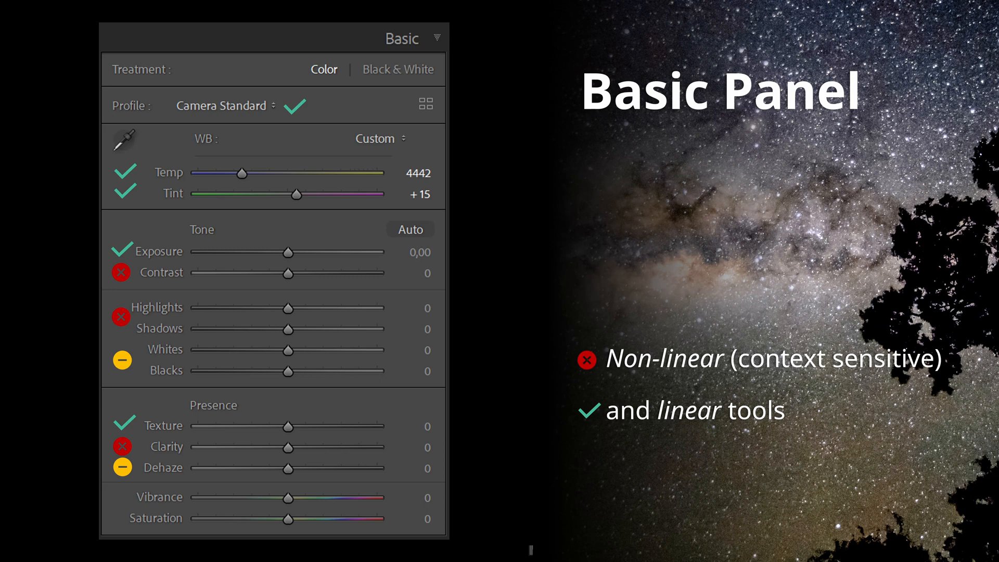
left_click(121, 498)
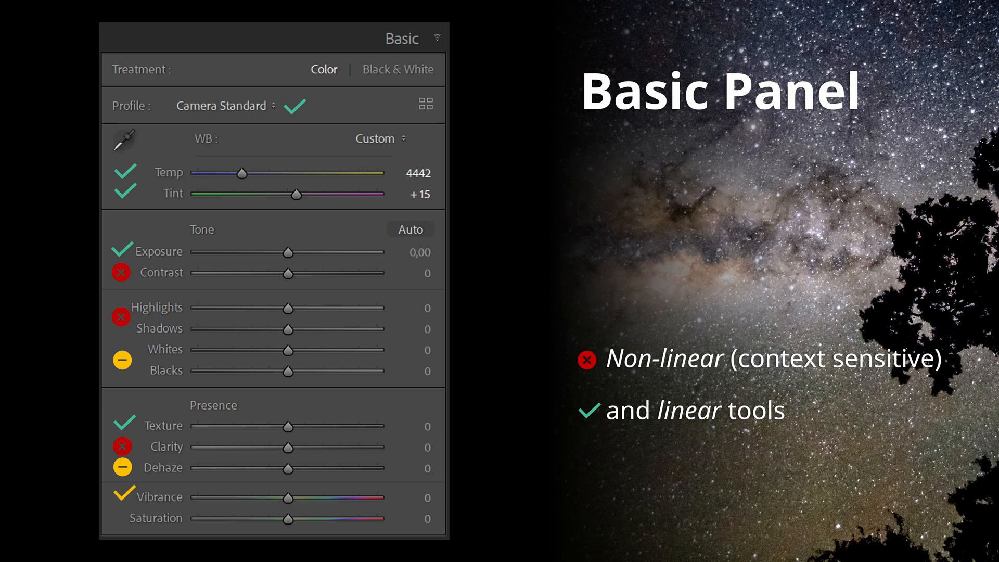
left_click(121, 518)
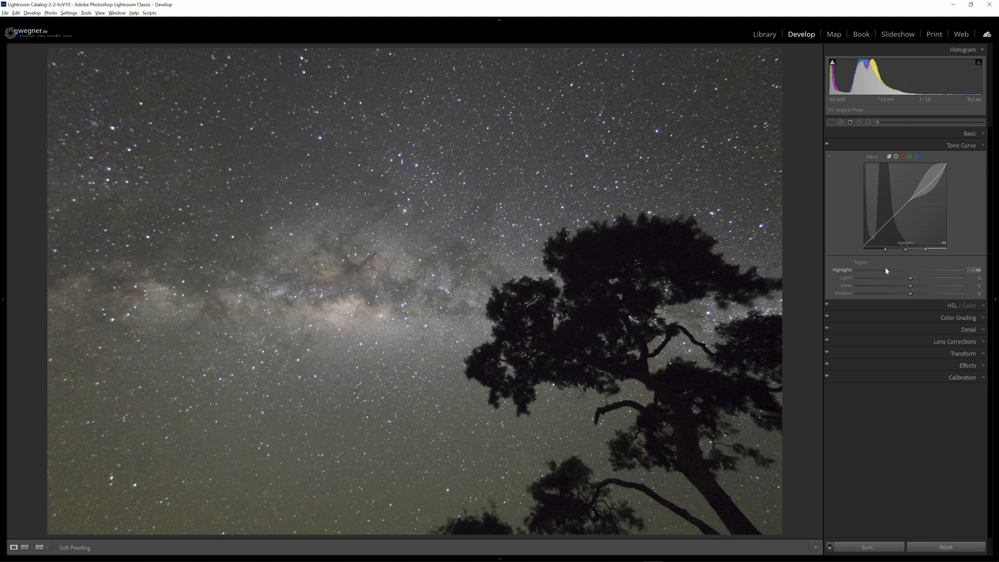
- Lift the tone curve's Highlights region and step through frames 12–13 to confirm no spike
left_click_drag(912, 277, 964, 277)
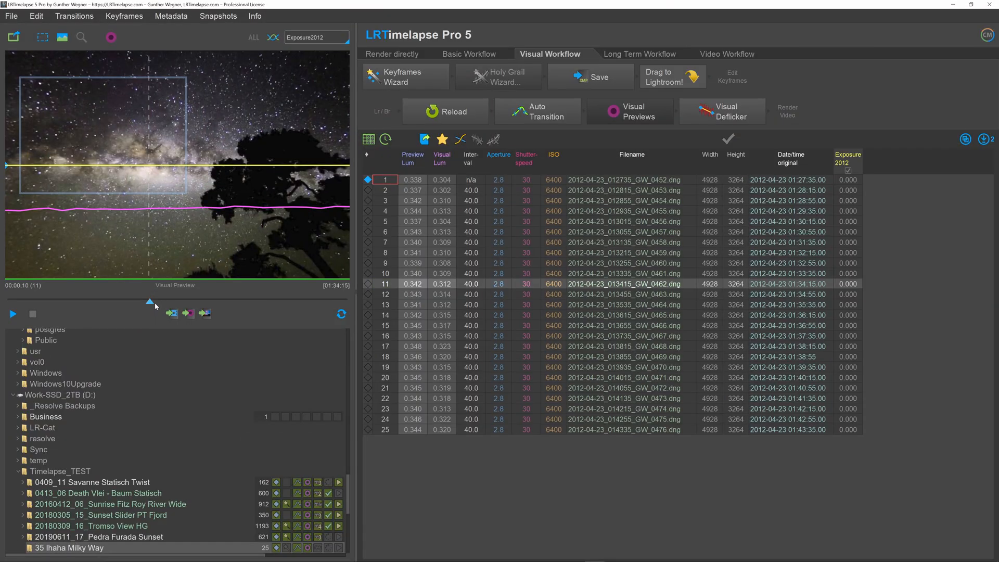
left_click(186, 312)
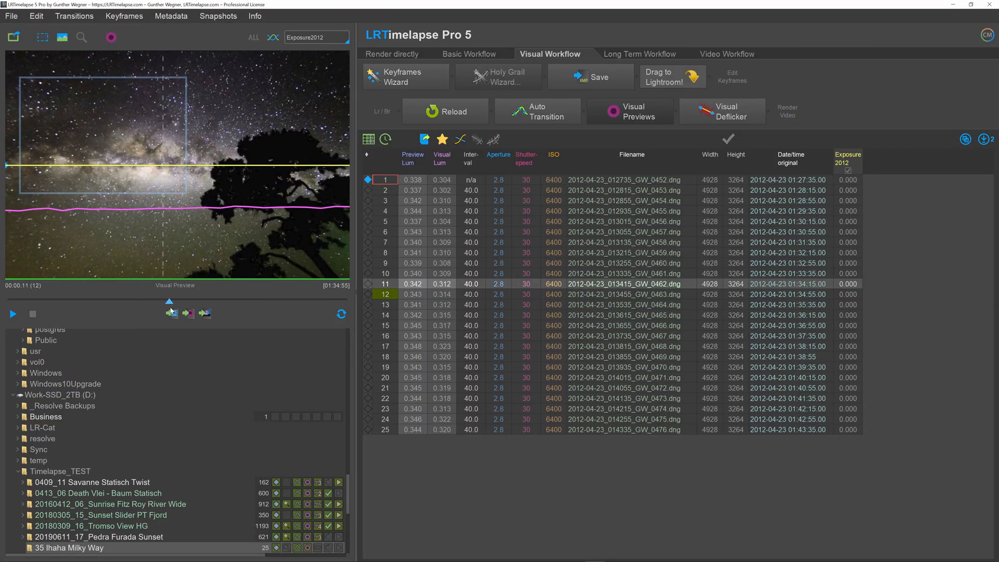
left_click(189, 313)
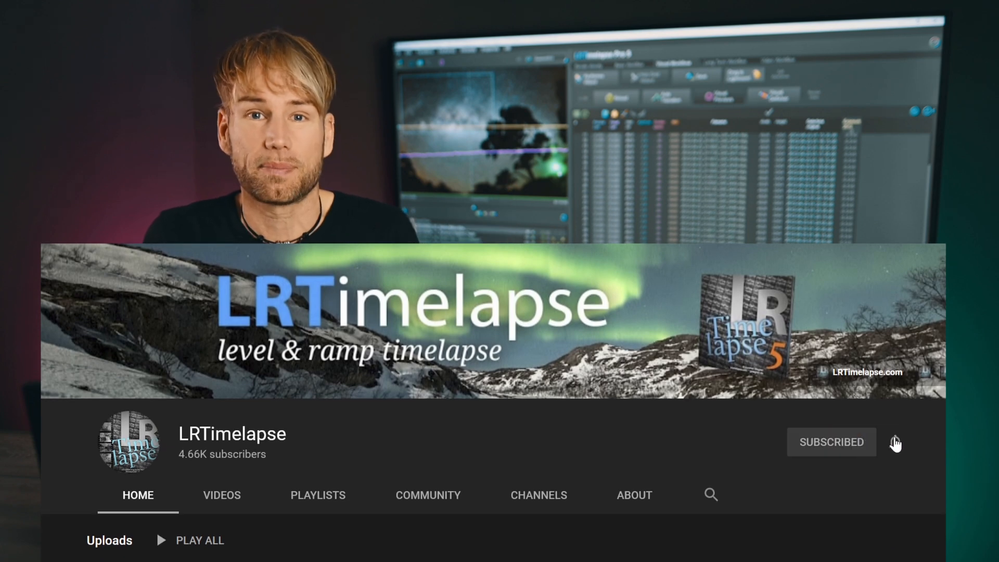
- Turn on the notification bell for the subscribed LRTimelapse channel
left_click(895, 445)
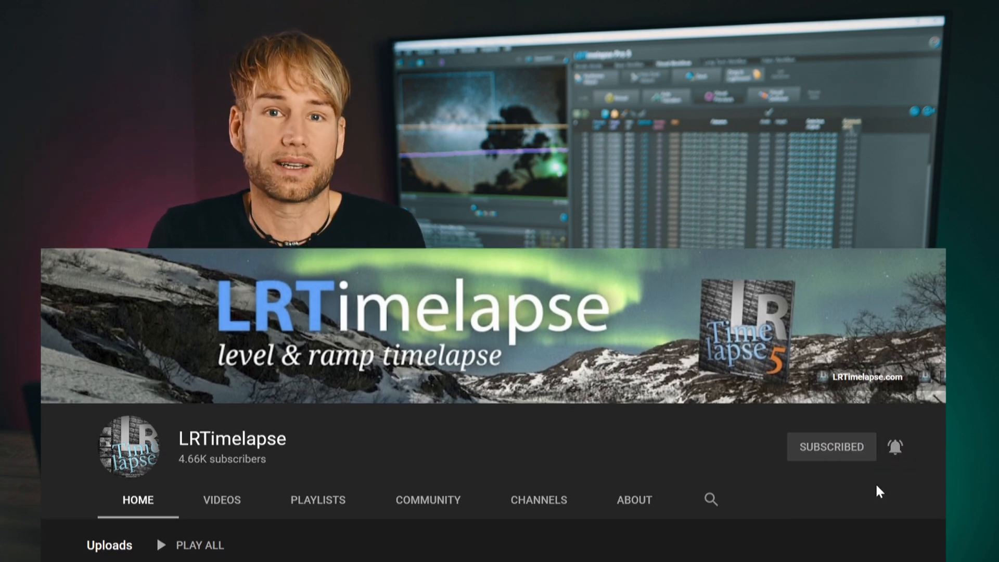